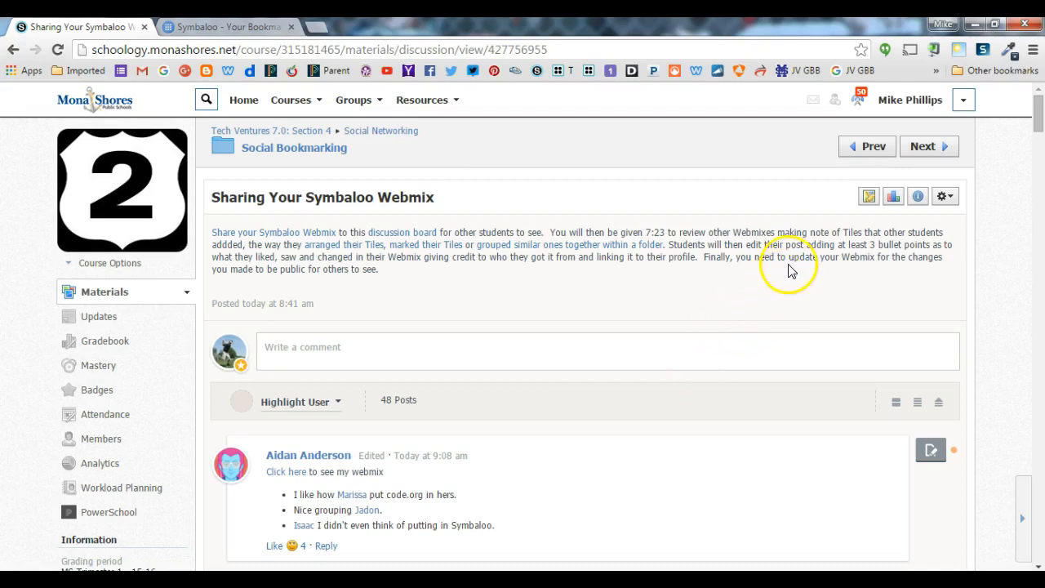
Switch from the Schoology assignment to the Symbaloo webmix browser tab
click(228, 26)
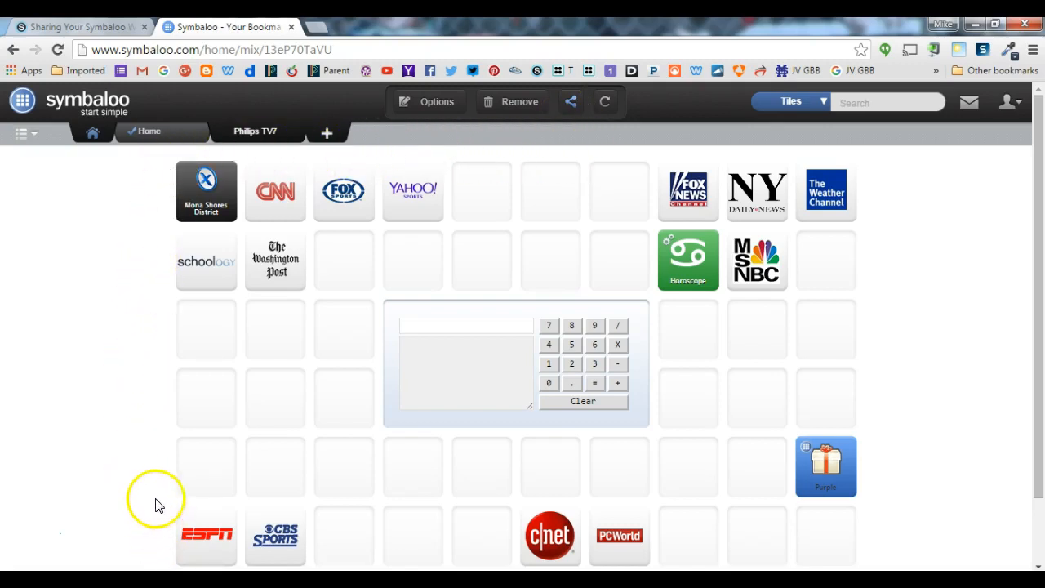
mouse_move(151, 443)
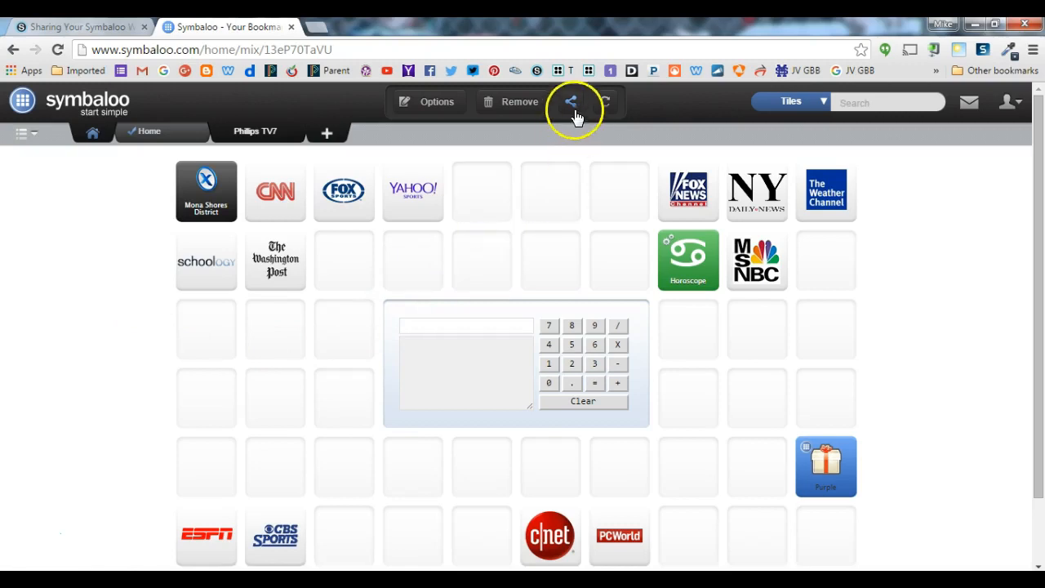
mouse_move(572, 102)
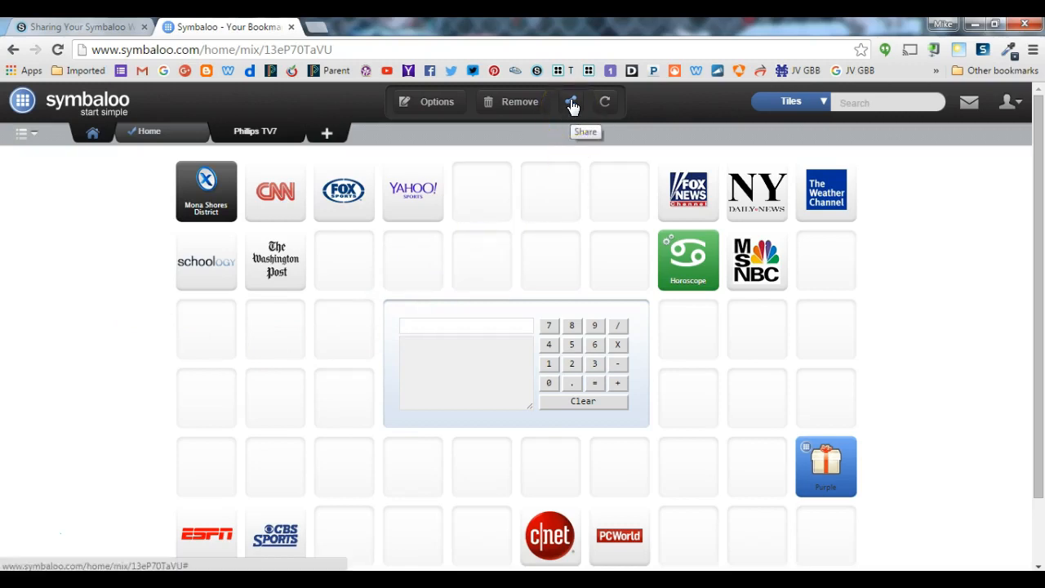
Bring up the Share panel for the published webmix from the toolbar
click(572, 101)
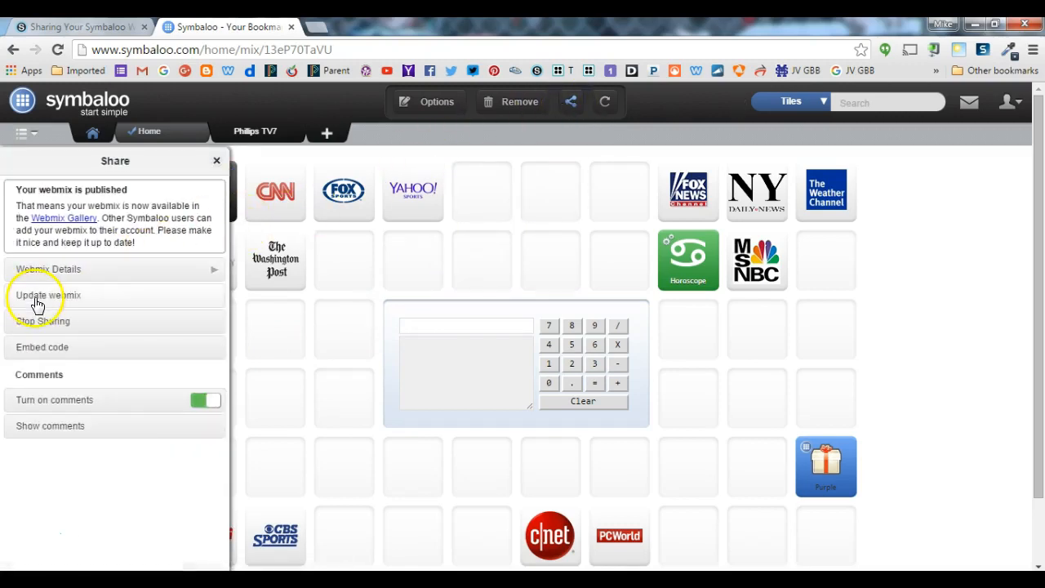
mouse_move(637, 318)
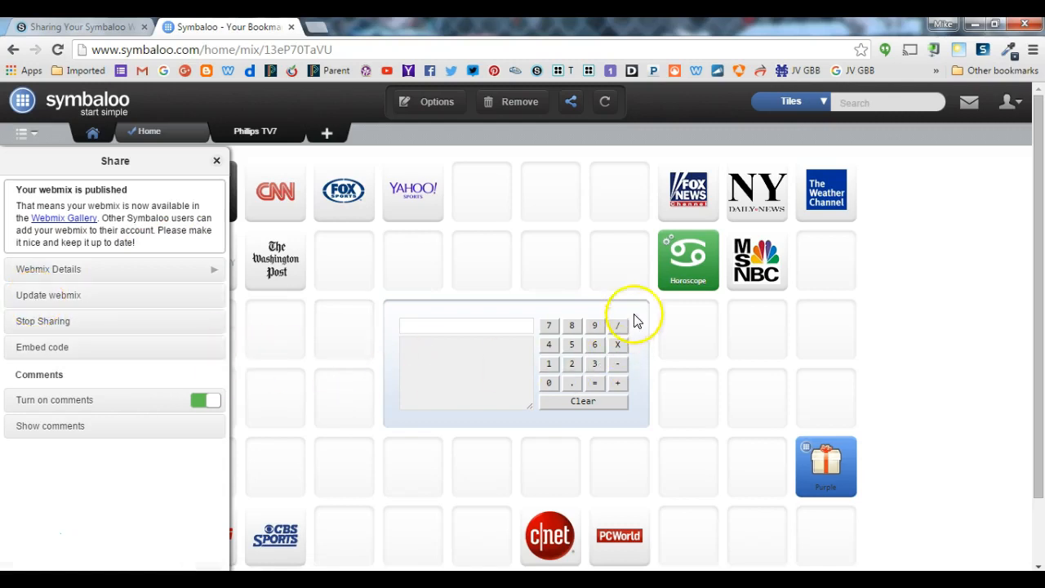
mouse_move(526, 226)
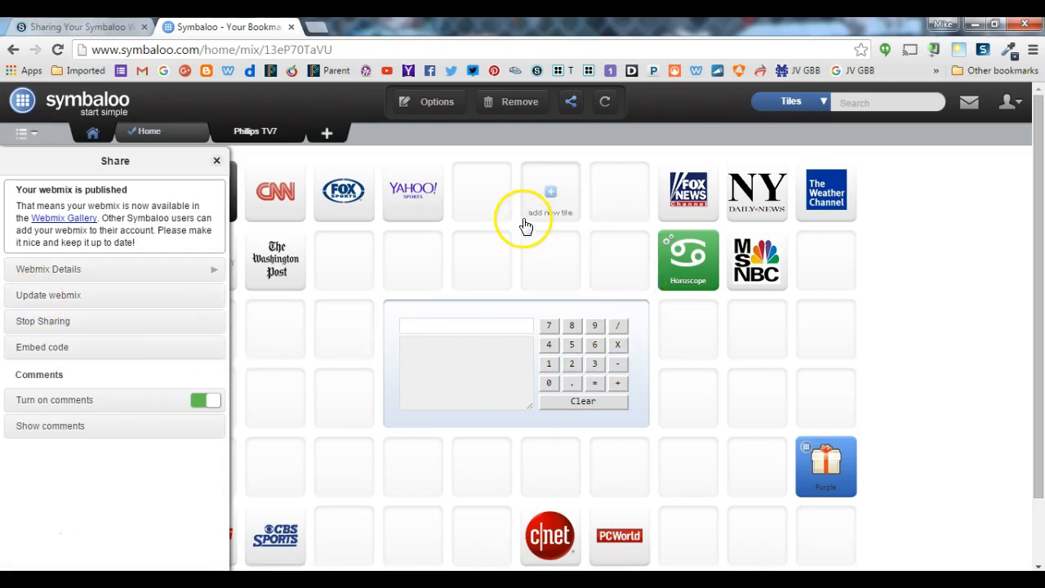
mouse_move(62, 281)
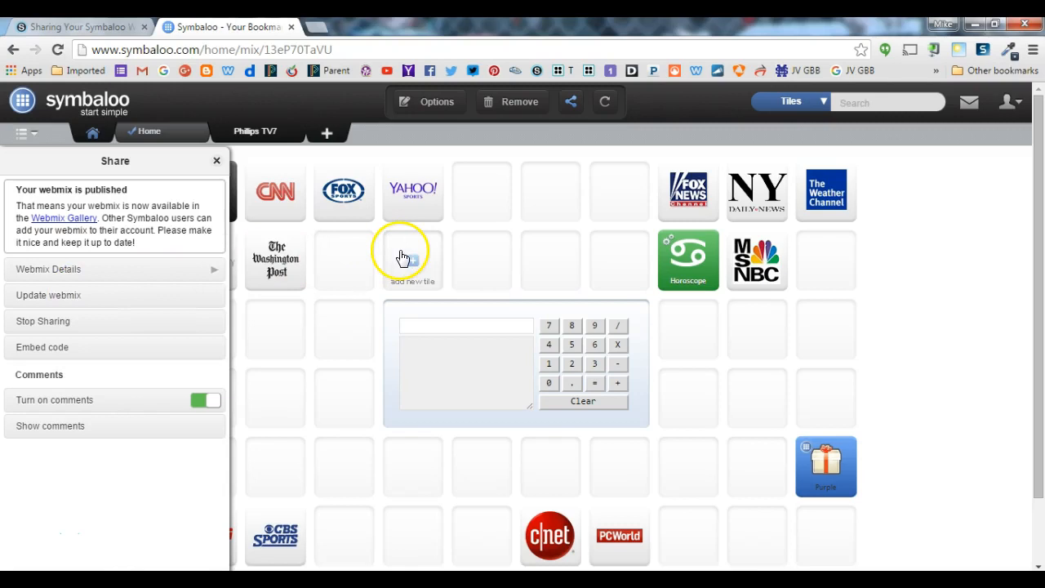
mouse_move(116, 297)
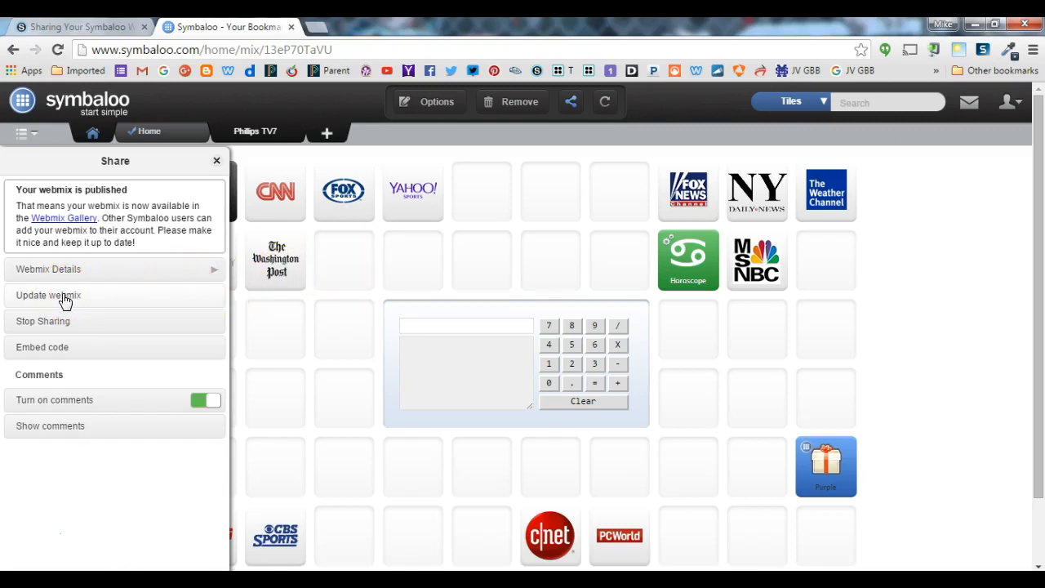
Push the latest changes to the public webmix with Update webmix
click(49, 294)
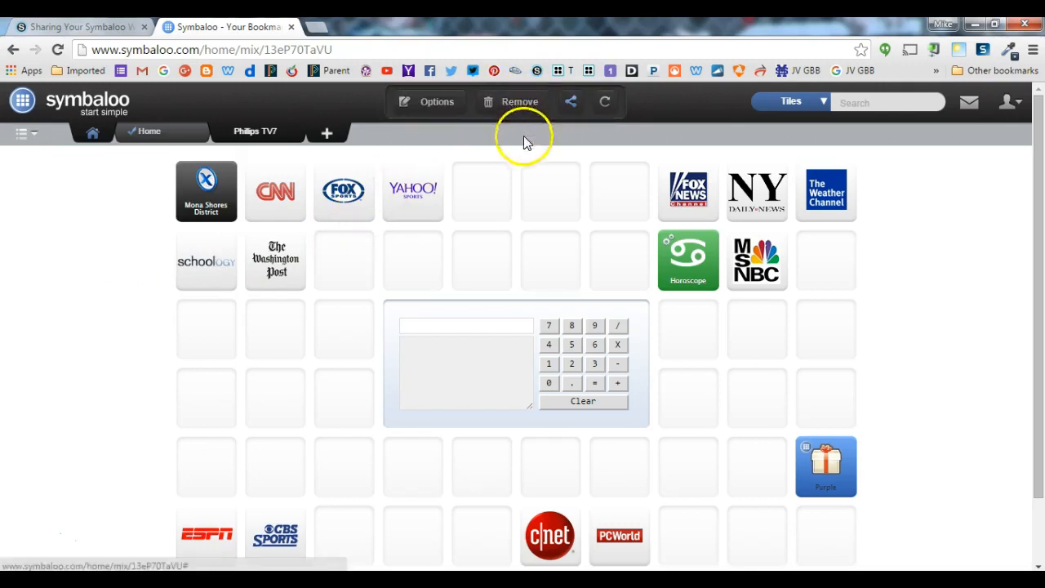
mouse_move(888, 277)
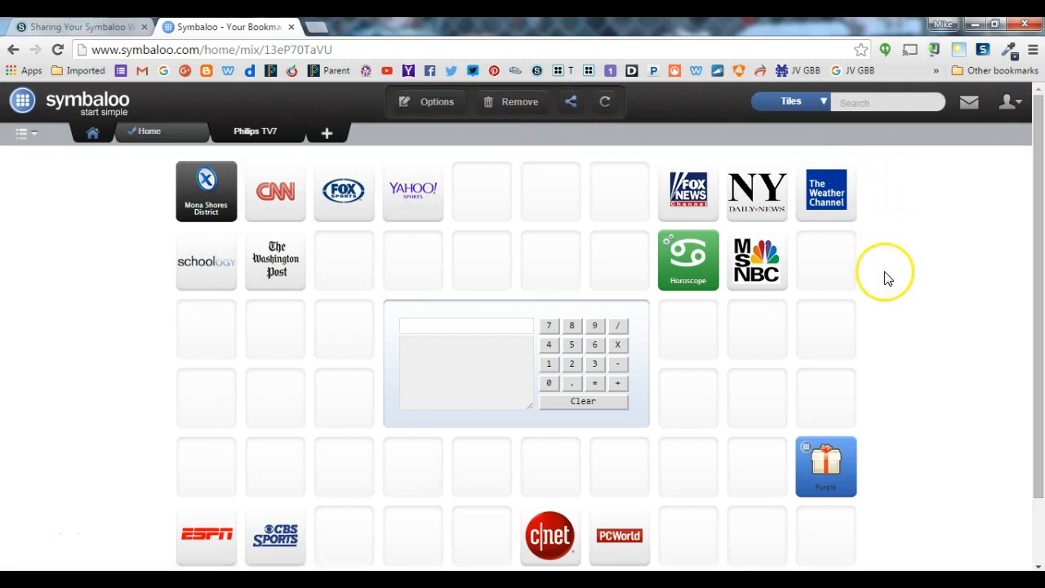
mouse_move(892, 346)
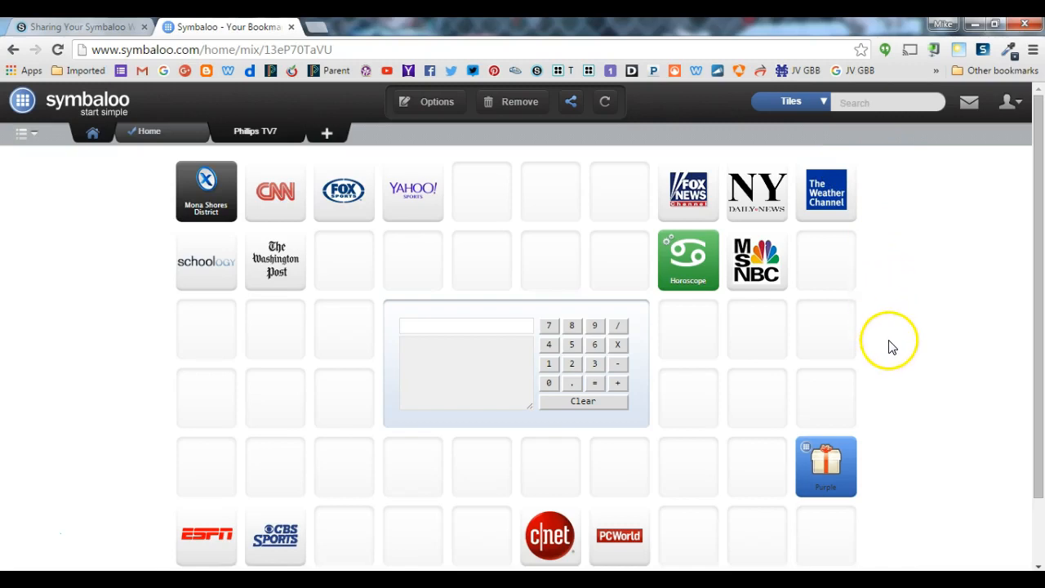